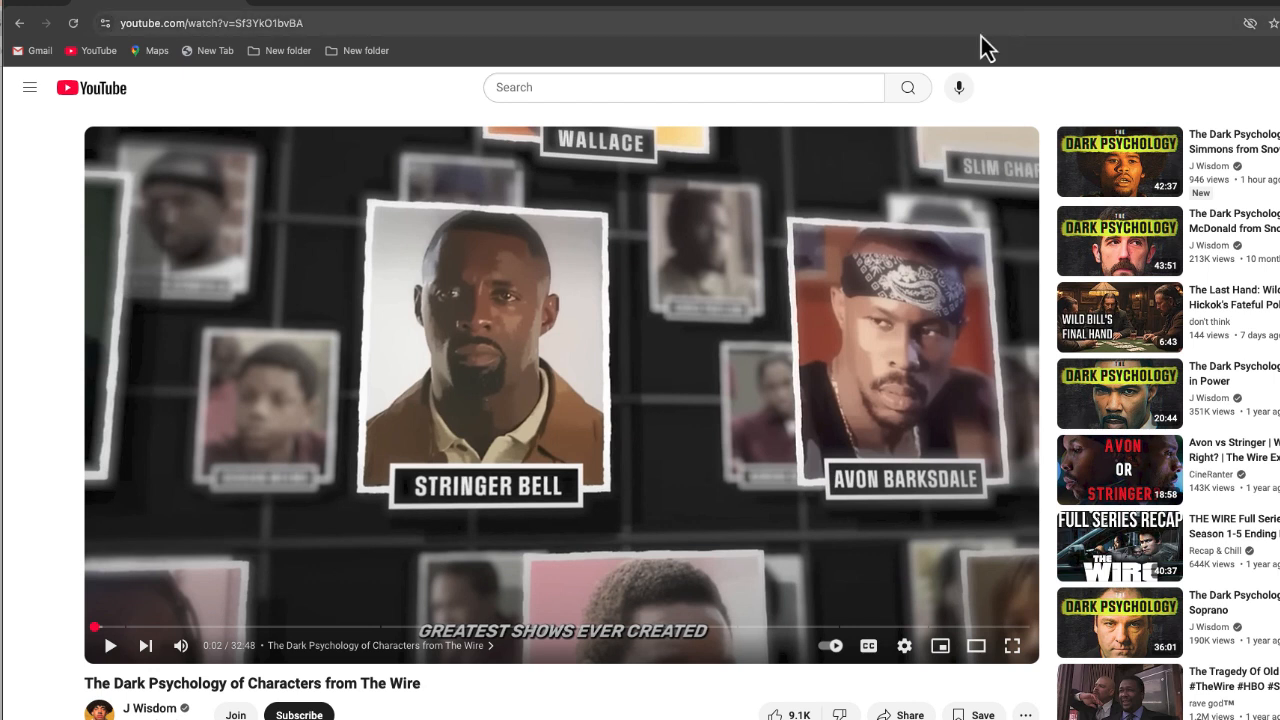
mouse_move(738, 412)
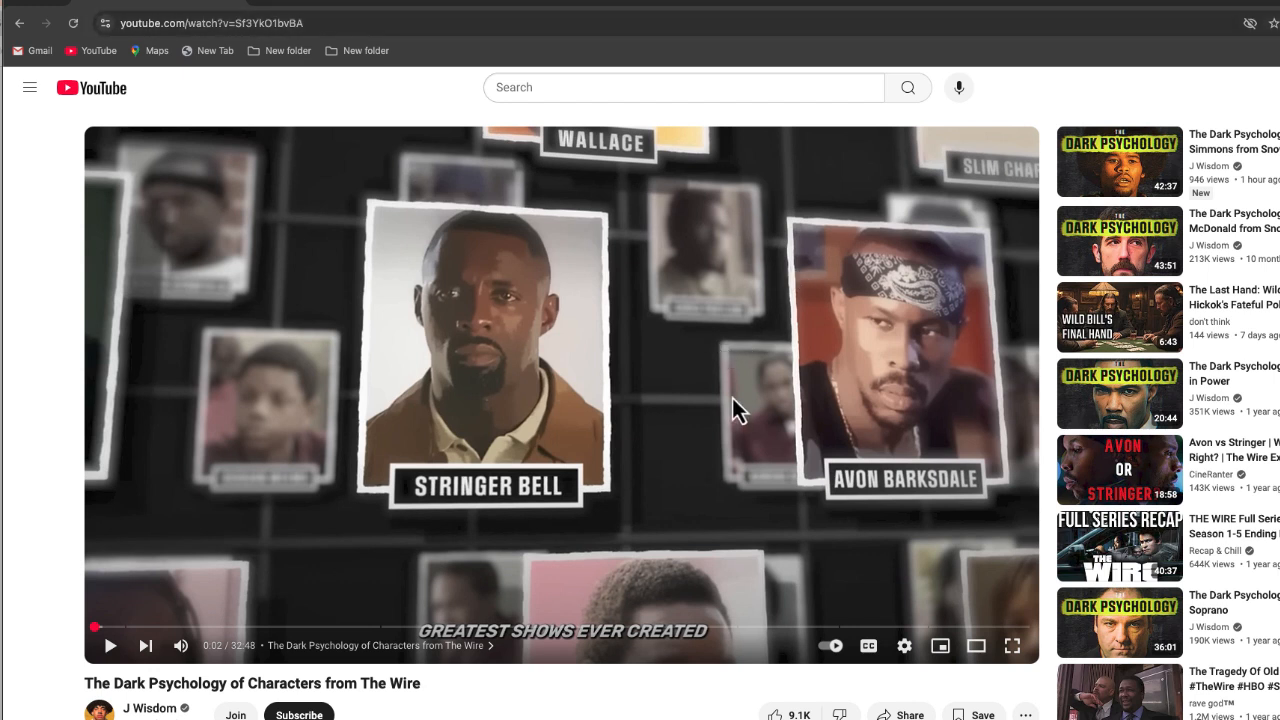
mouse_move(664, 628)
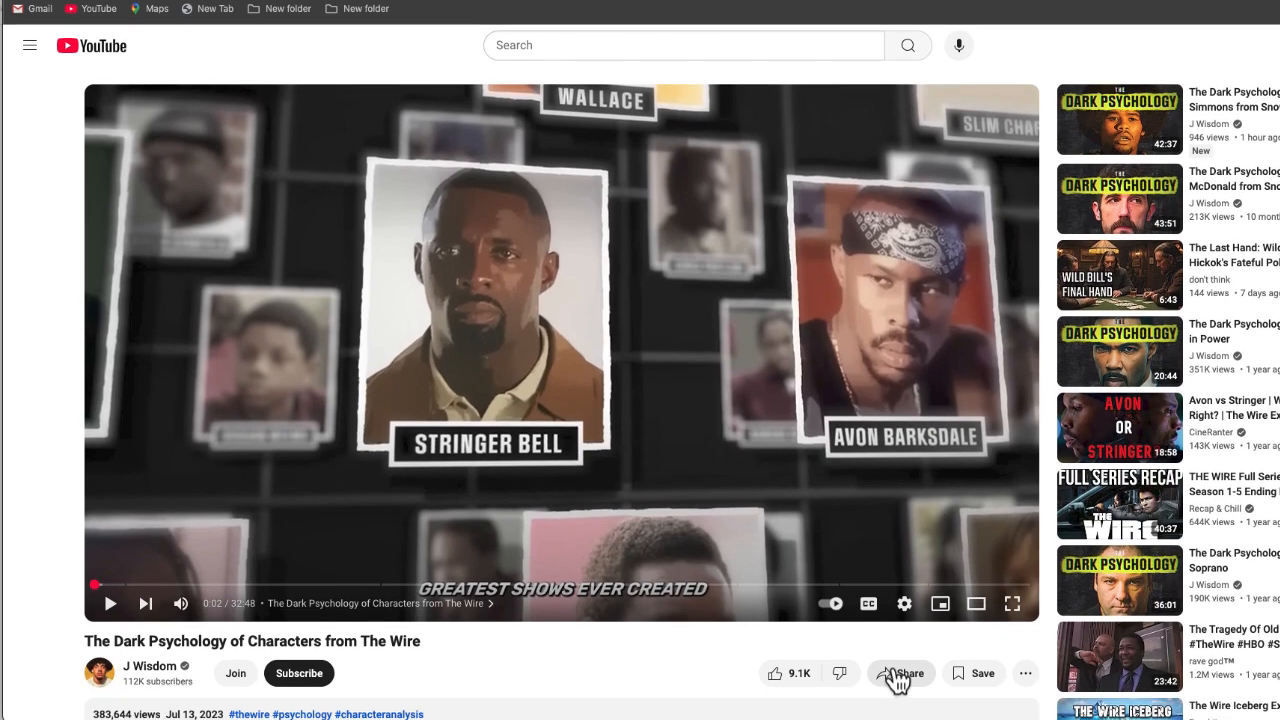
- Bring up the Share dialog with the short link for the Wire psychology video
left_click(900, 672)
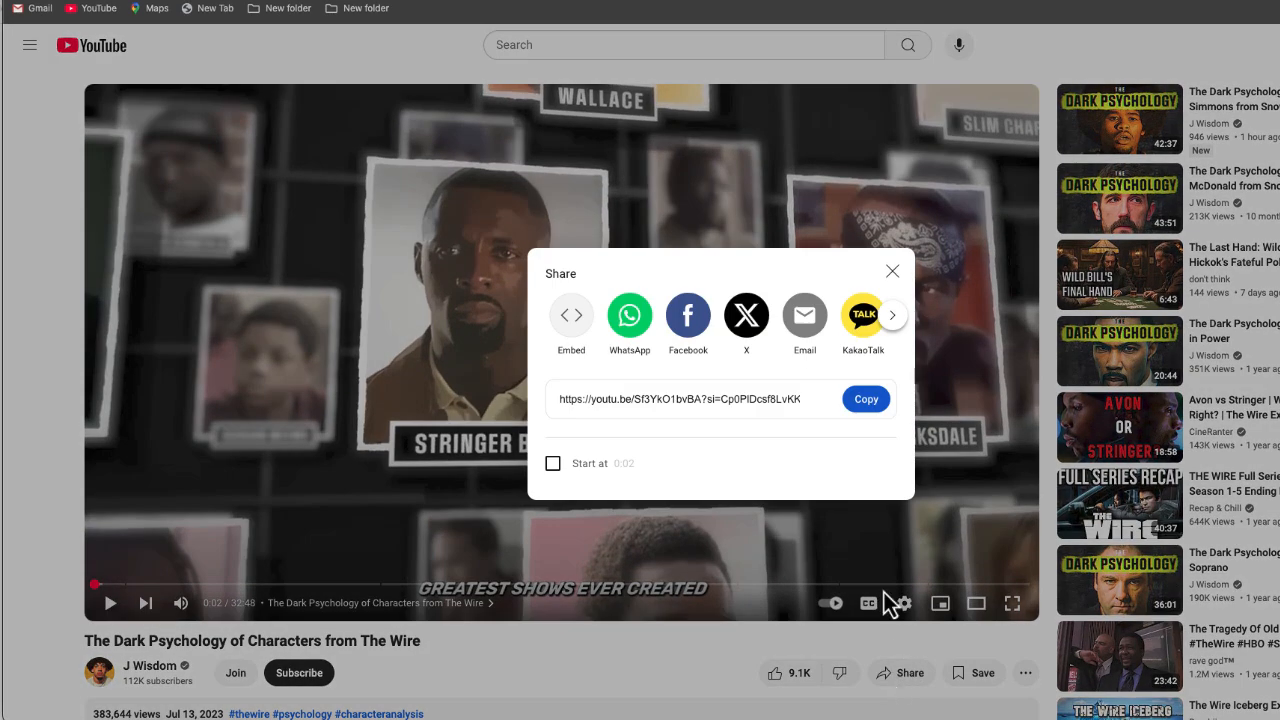
mouse_move(864, 272)
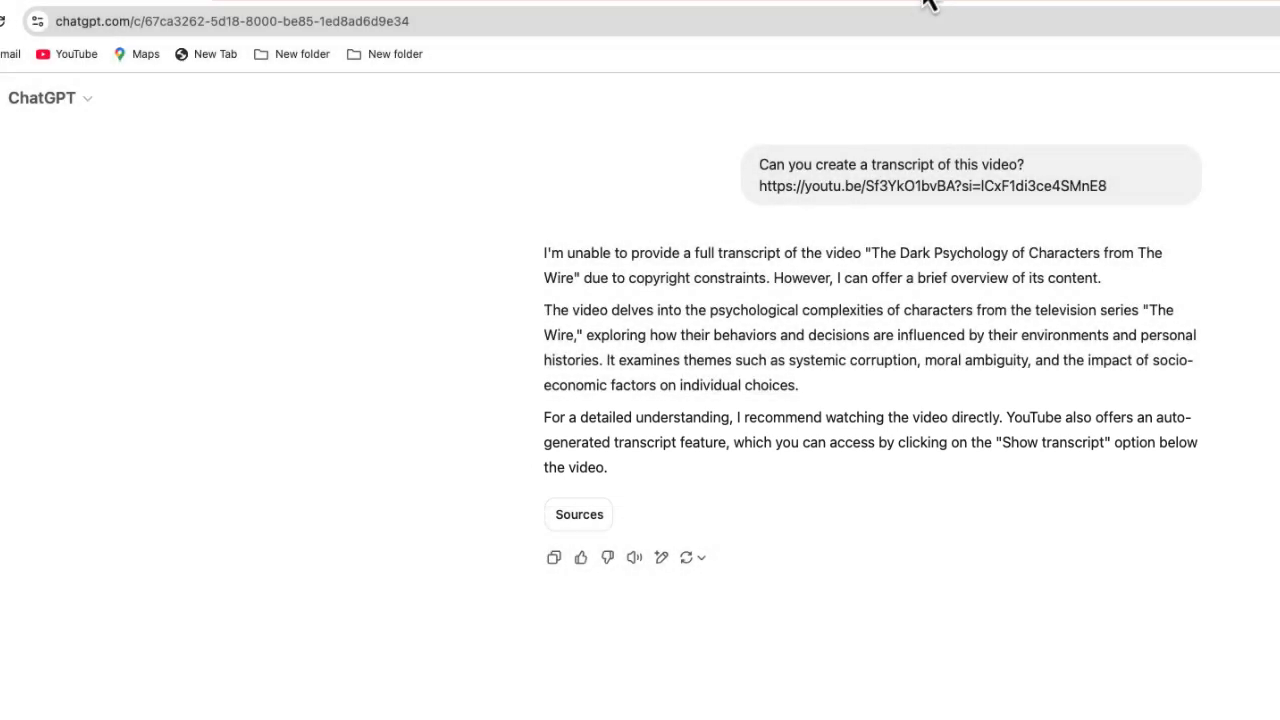
mouse_move(972, 618)
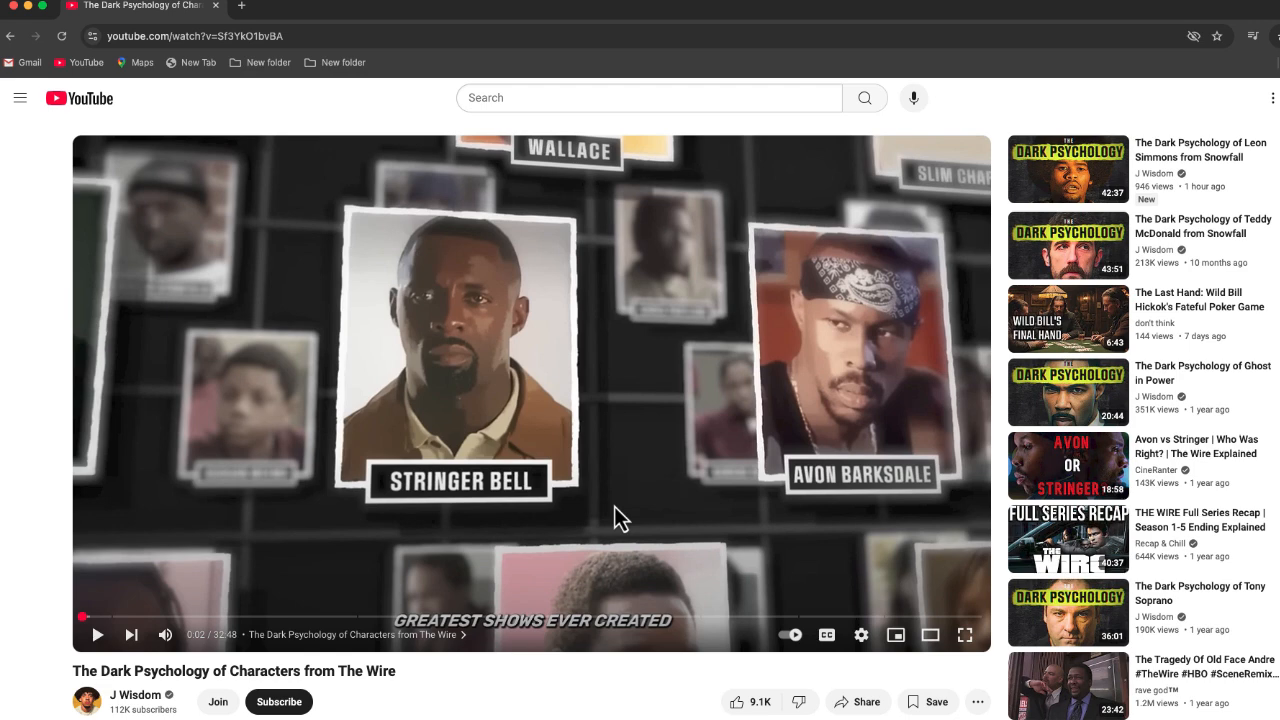
- Expand the video description and show the auto-generated transcript
scroll("down", 3)
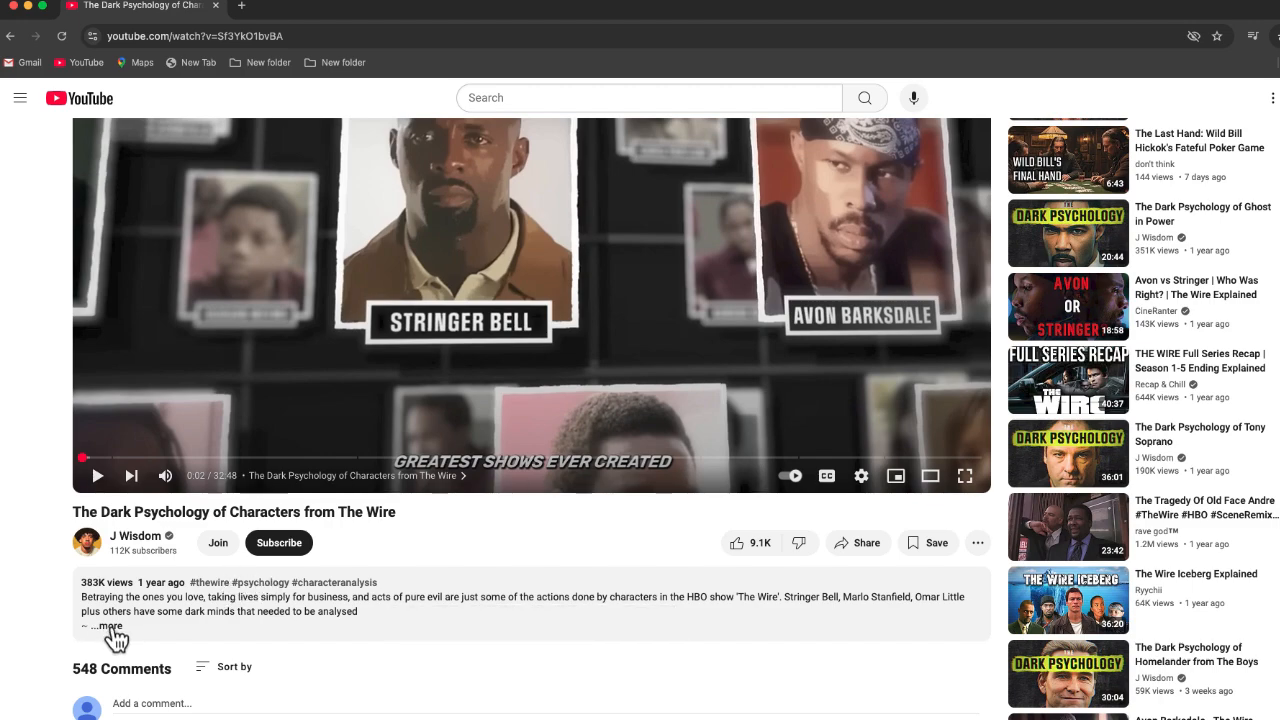
left_click(110, 624)
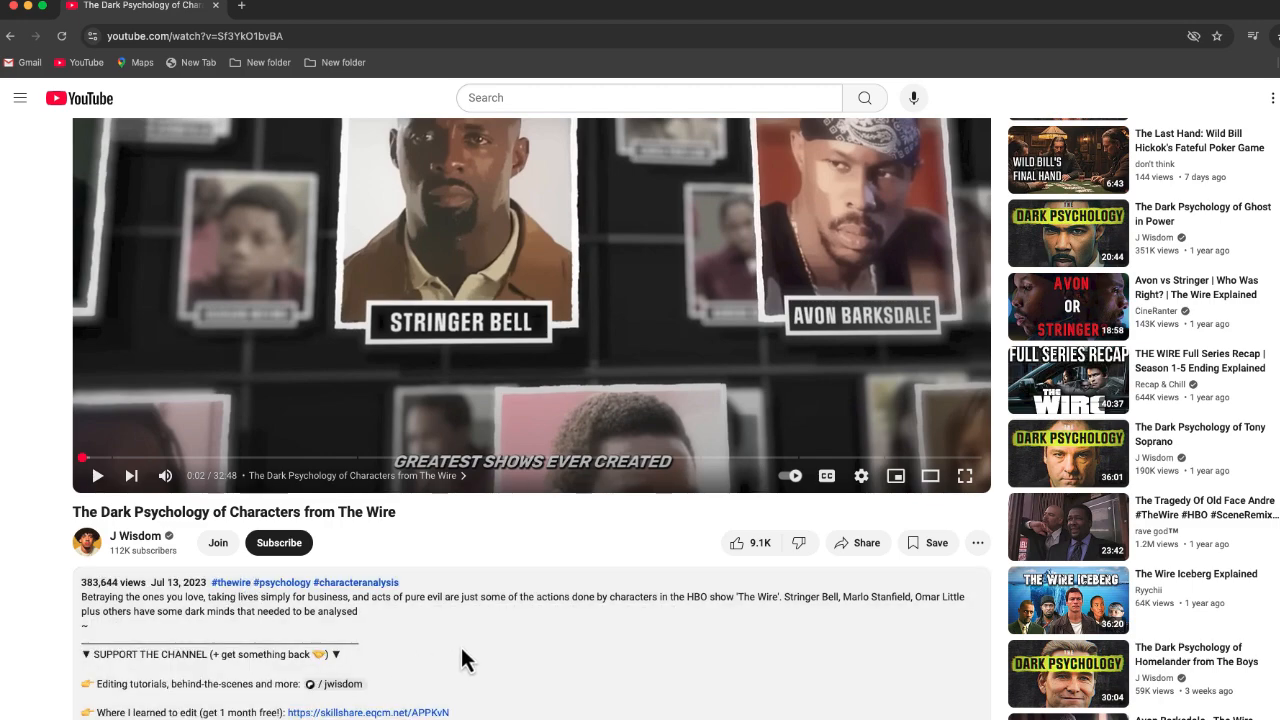
scroll("down", 3)
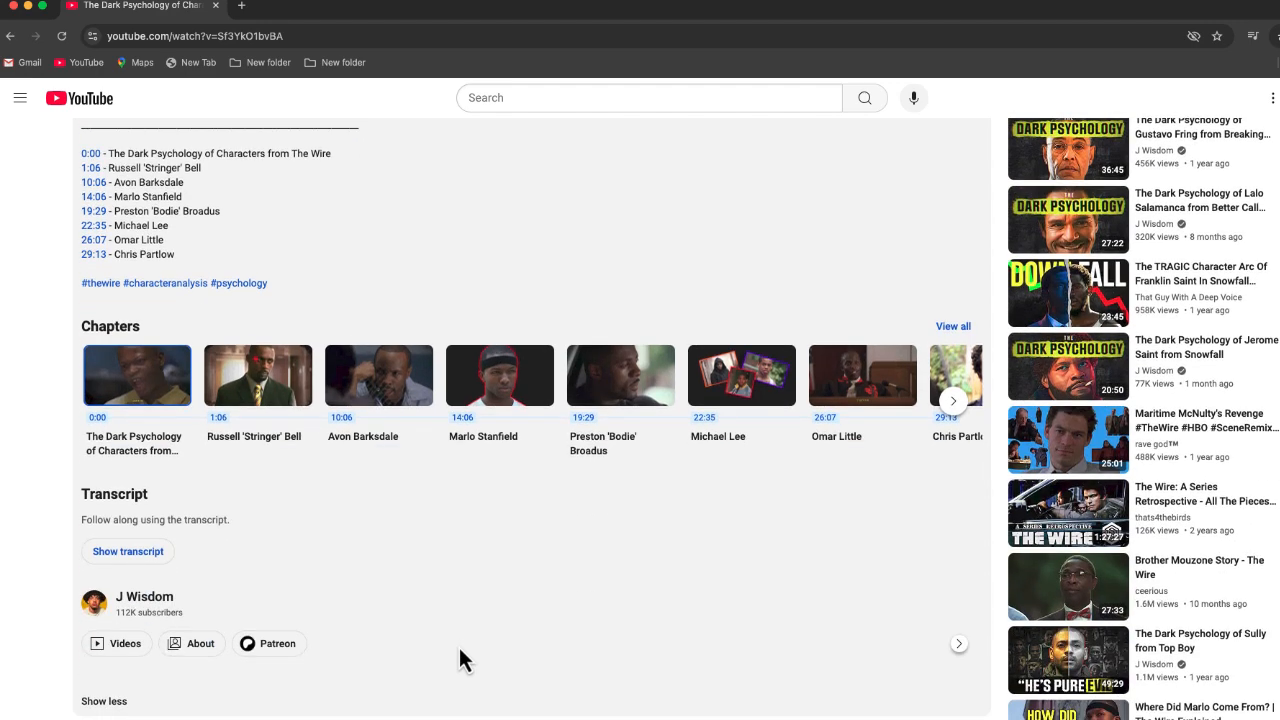
mouse_move(128, 552)
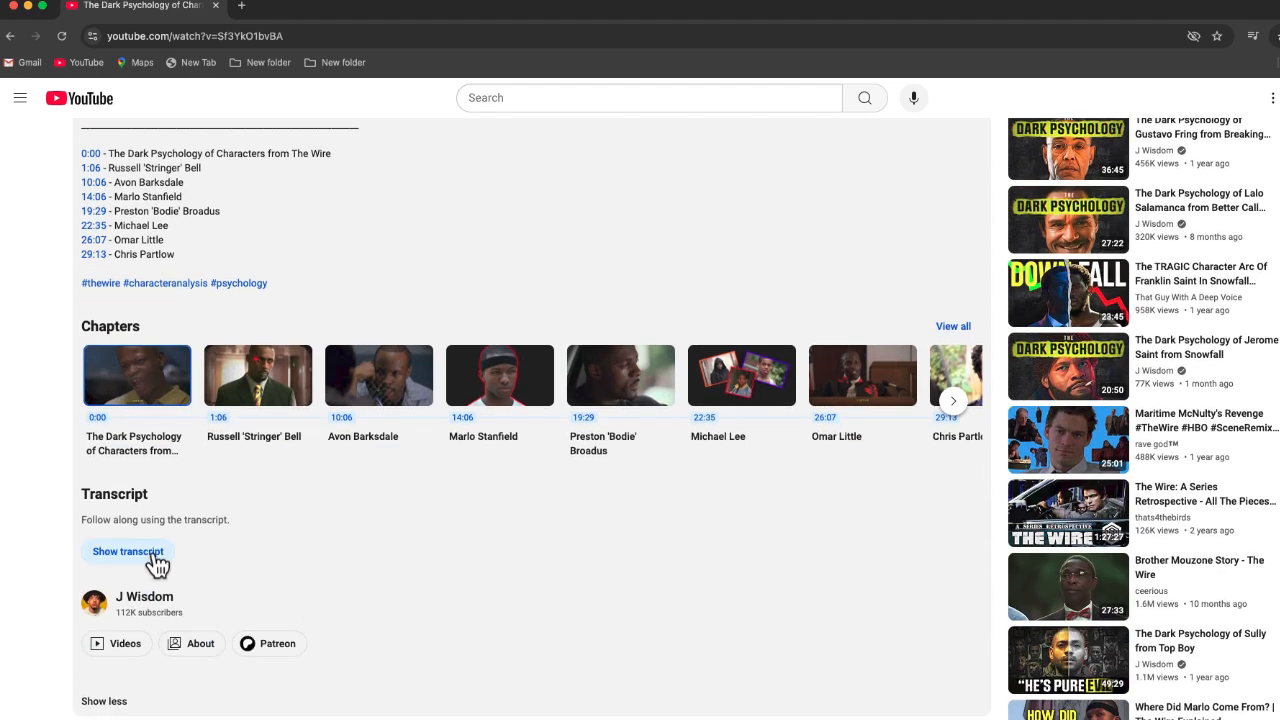
left_click(128, 552)
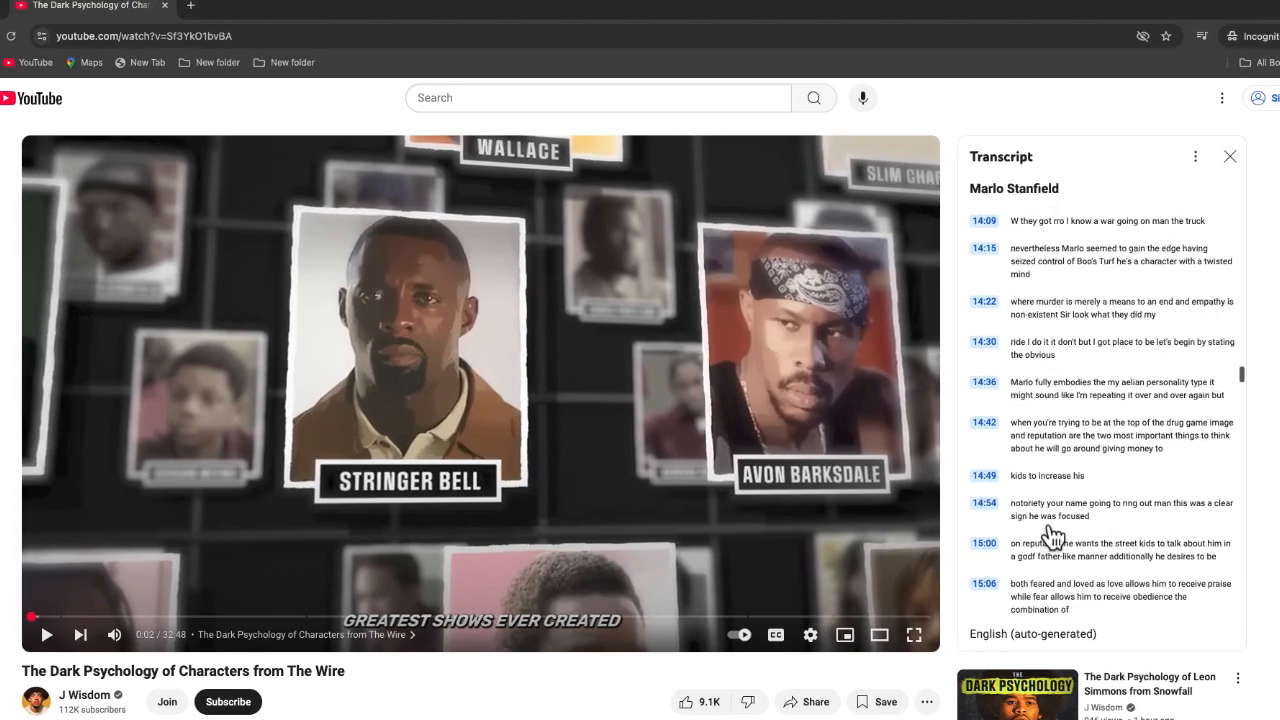
- Select the entire transcript text from its first line to its last
left_click(982, 236)
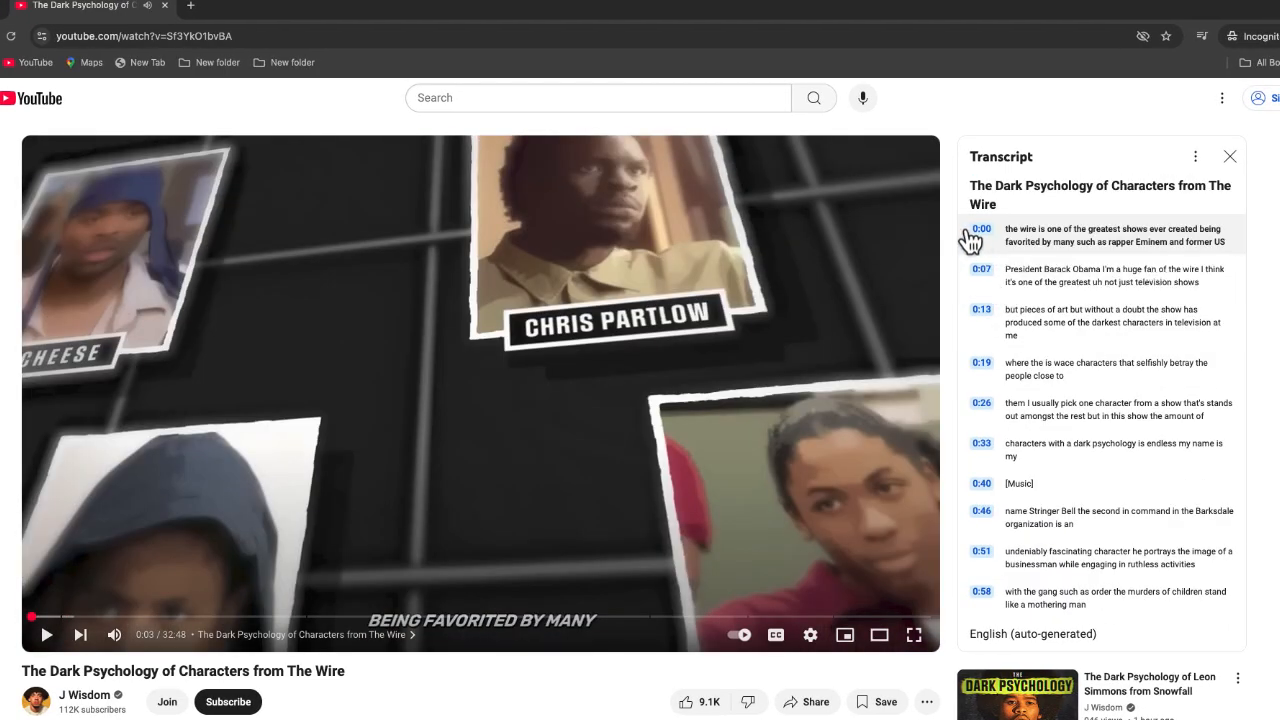
scroll("down", 3)
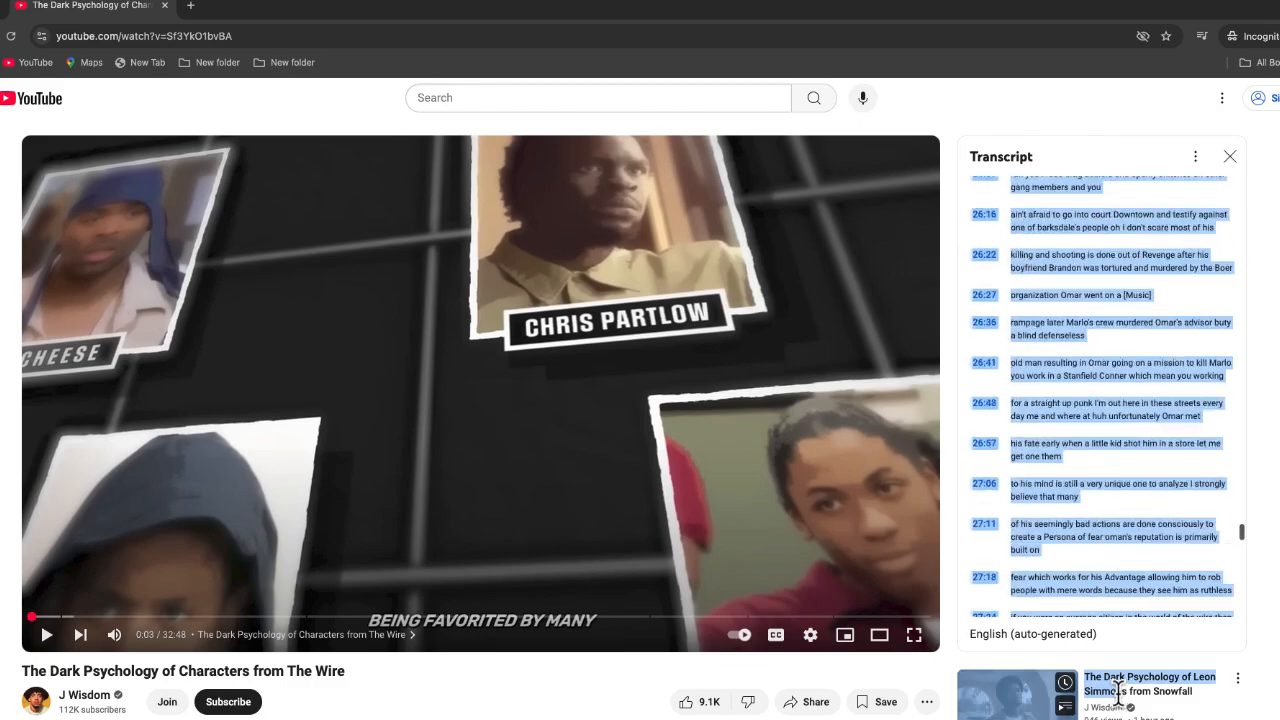
scroll("down", 3)
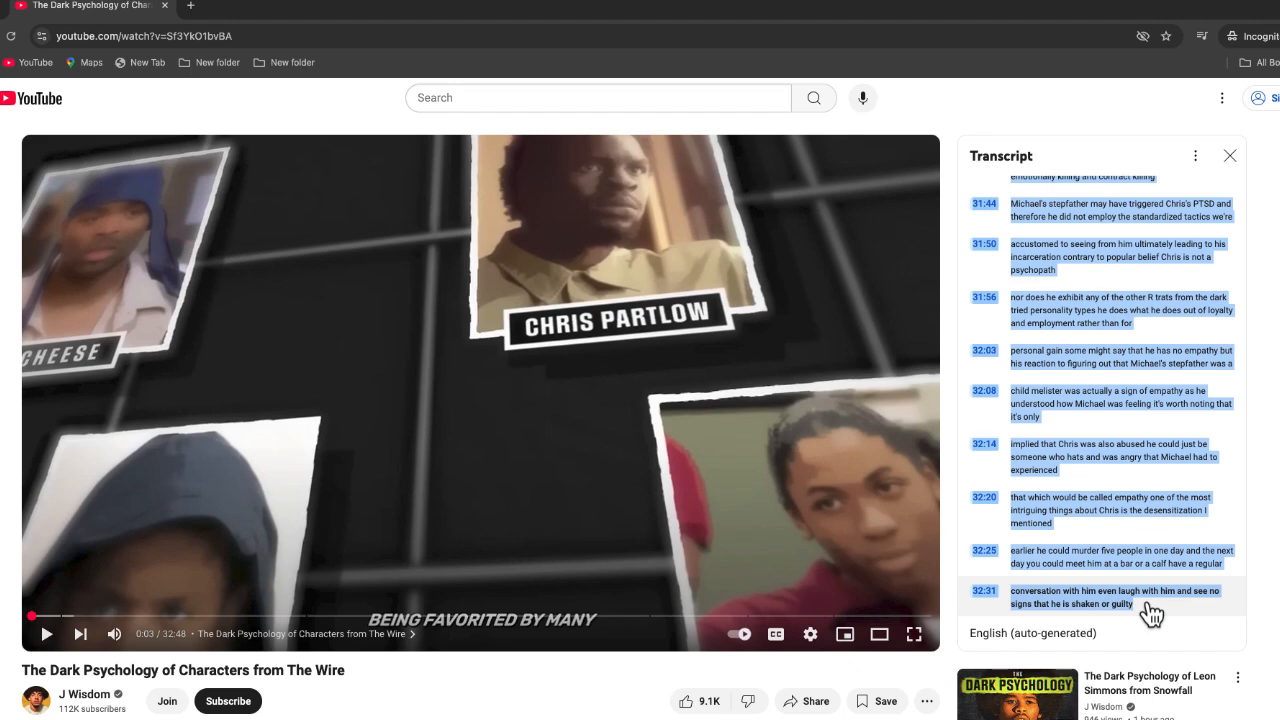
left_click(88, 6)
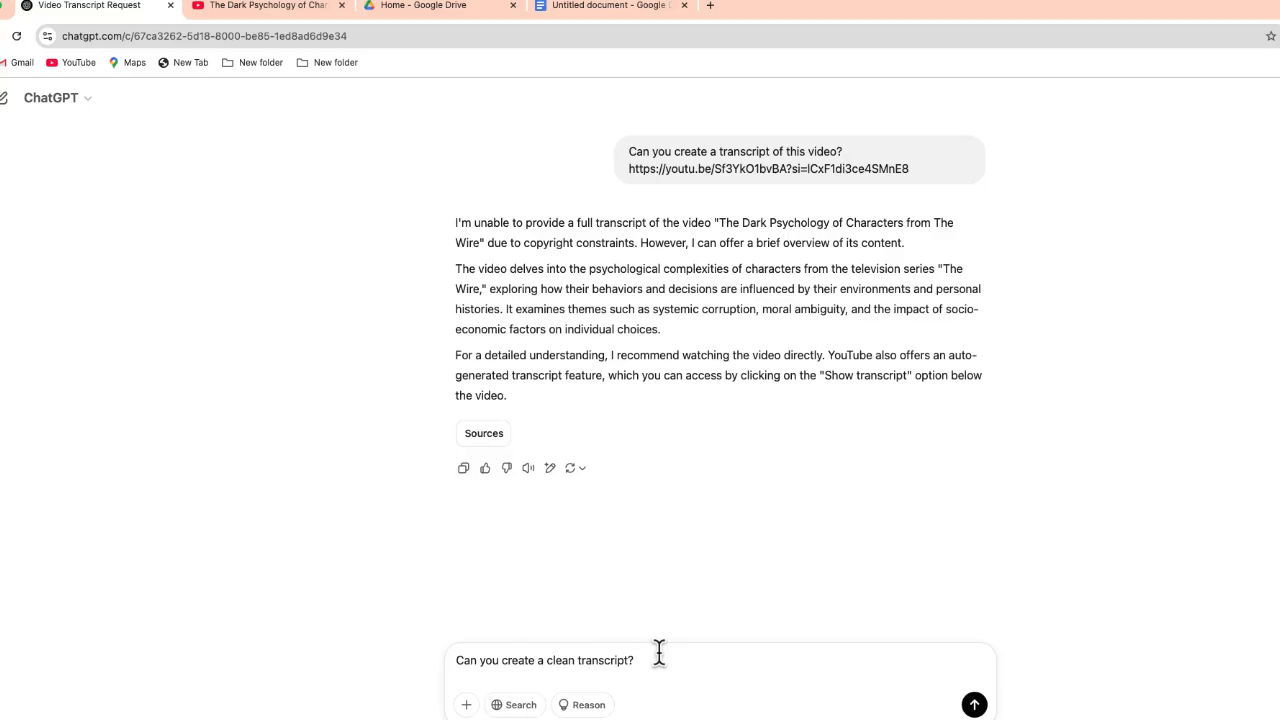
- Review the pasted timestamped transcript following the clean-transcript request in the message box
scroll("down", 3)
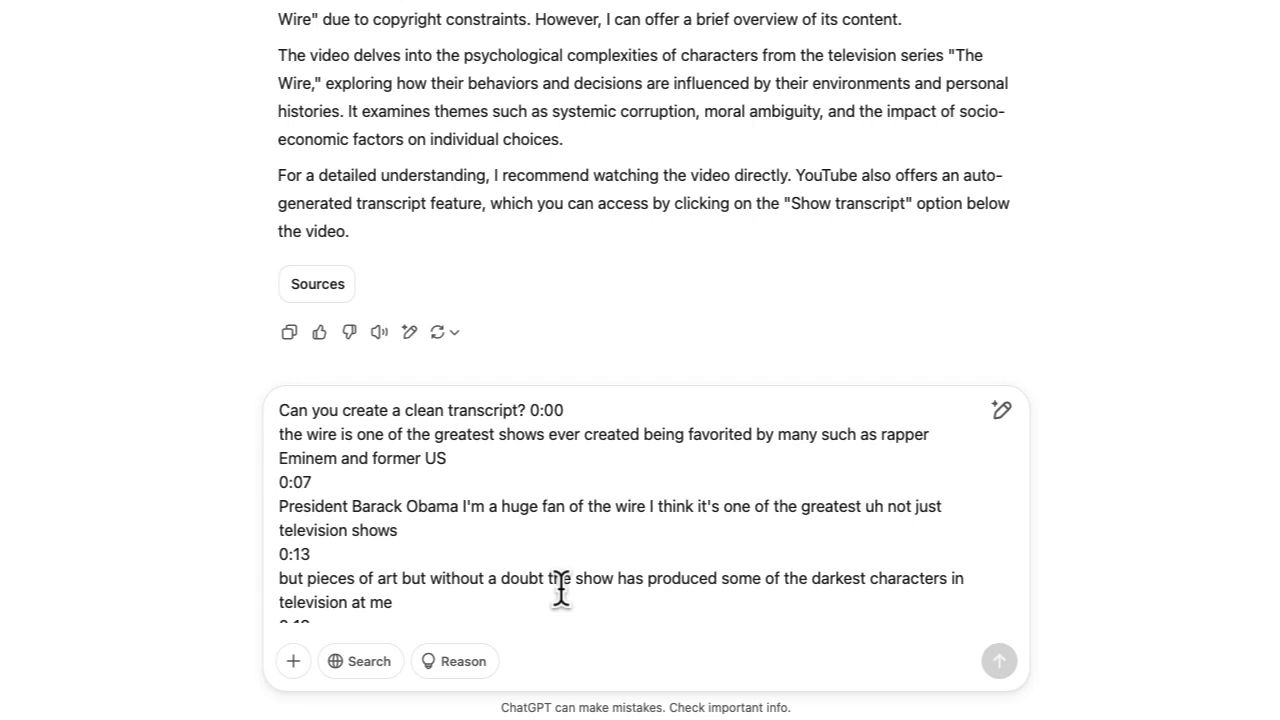
mouse_move(448, 544)
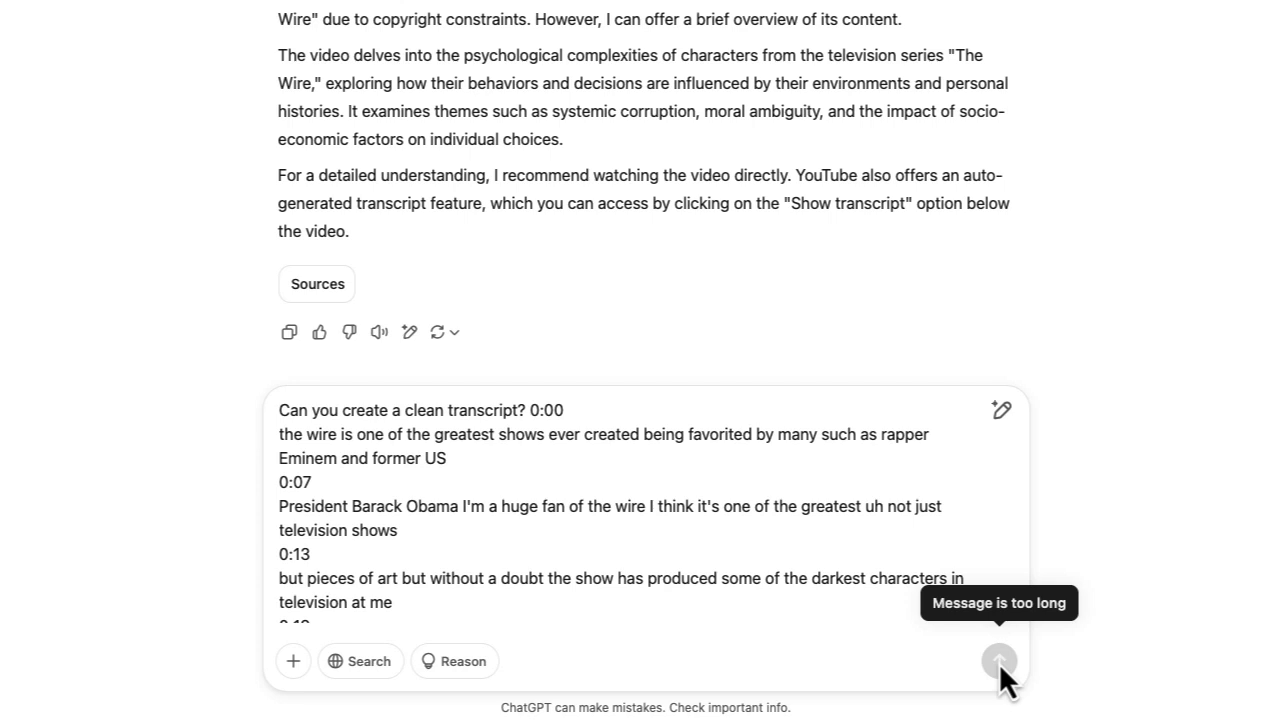
mouse_move(1090, 478)
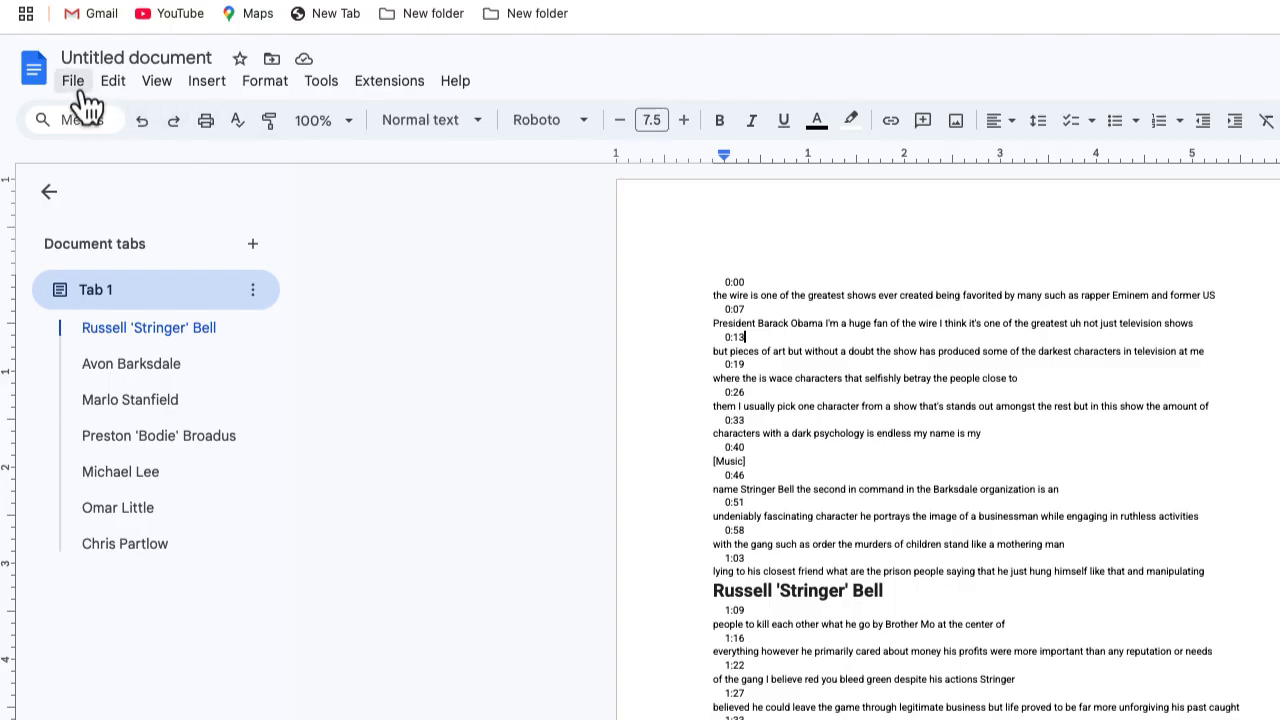
- Bring up the File menu's download formats for the untitled transcript document
left_click(72, 80)
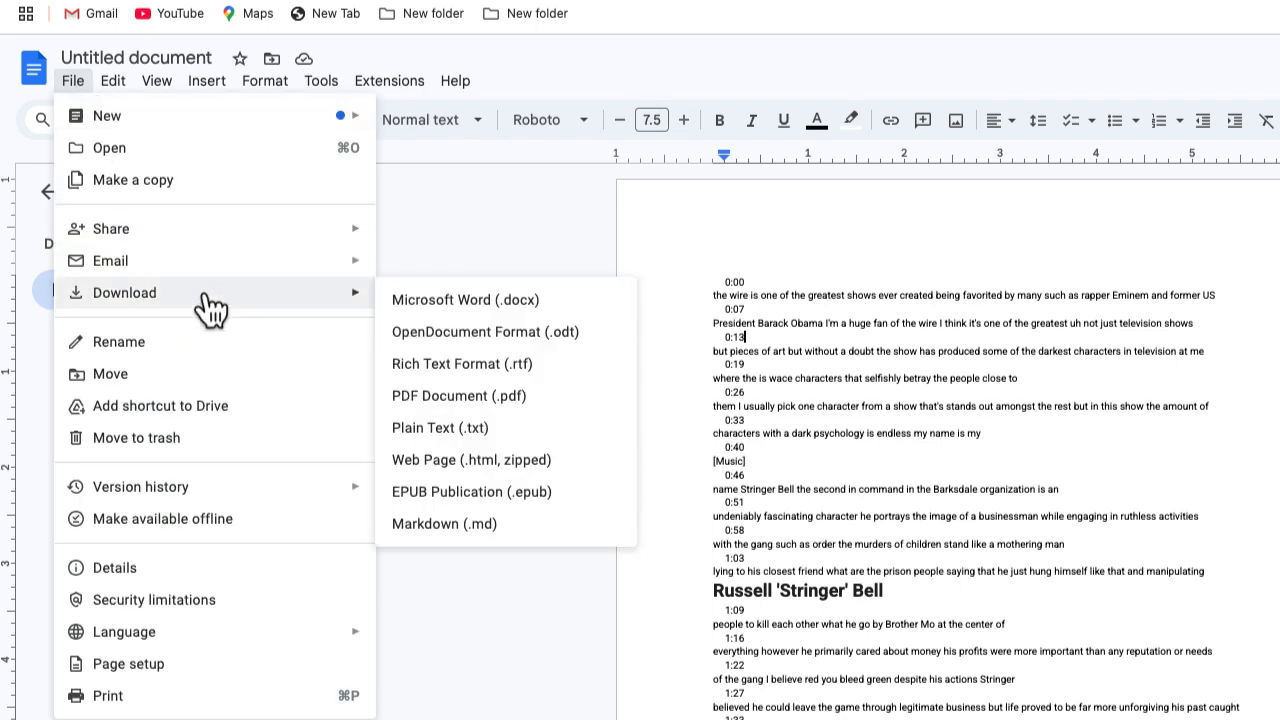
mouse_move(520, 396)
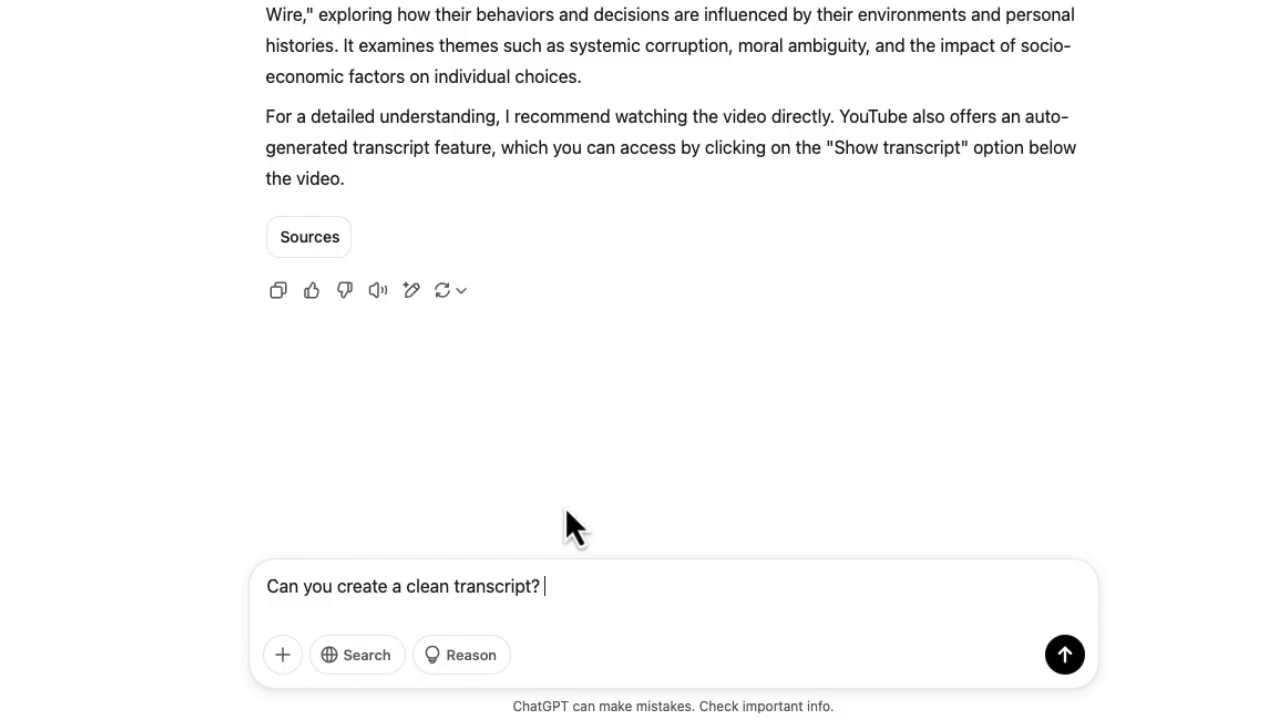
mouse_move(548, 528)
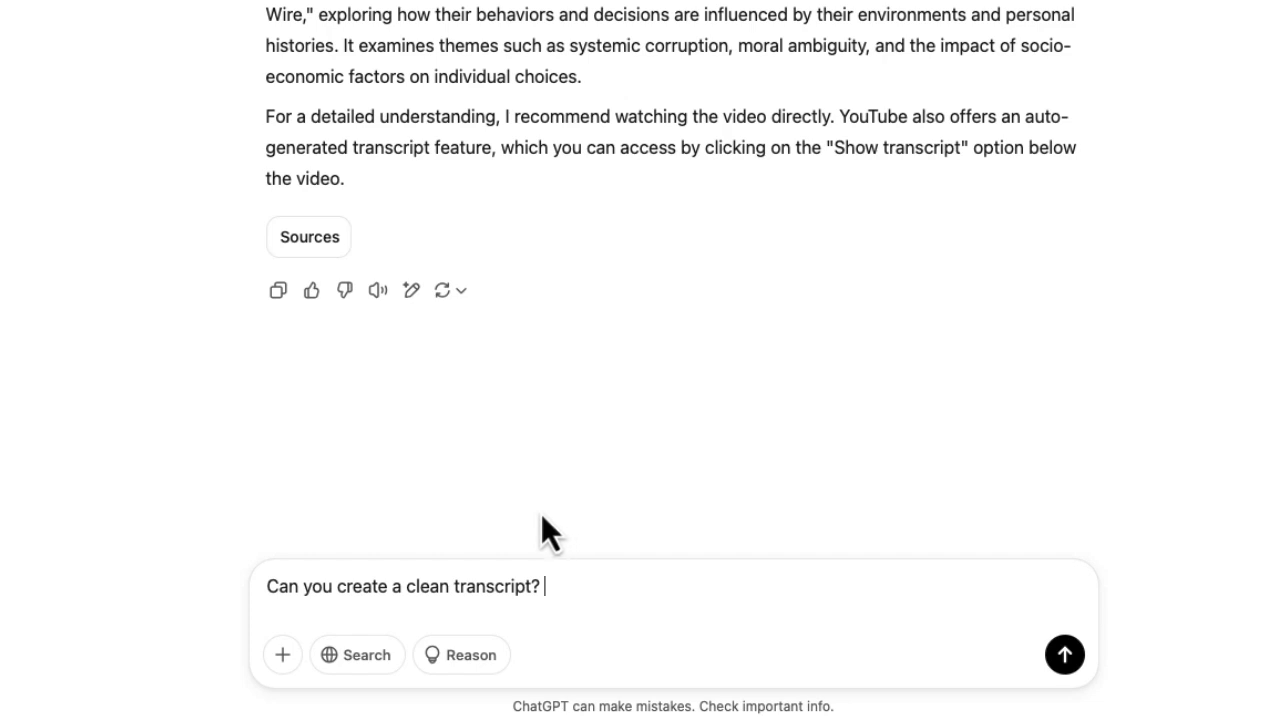
mouse_move(296, 636)
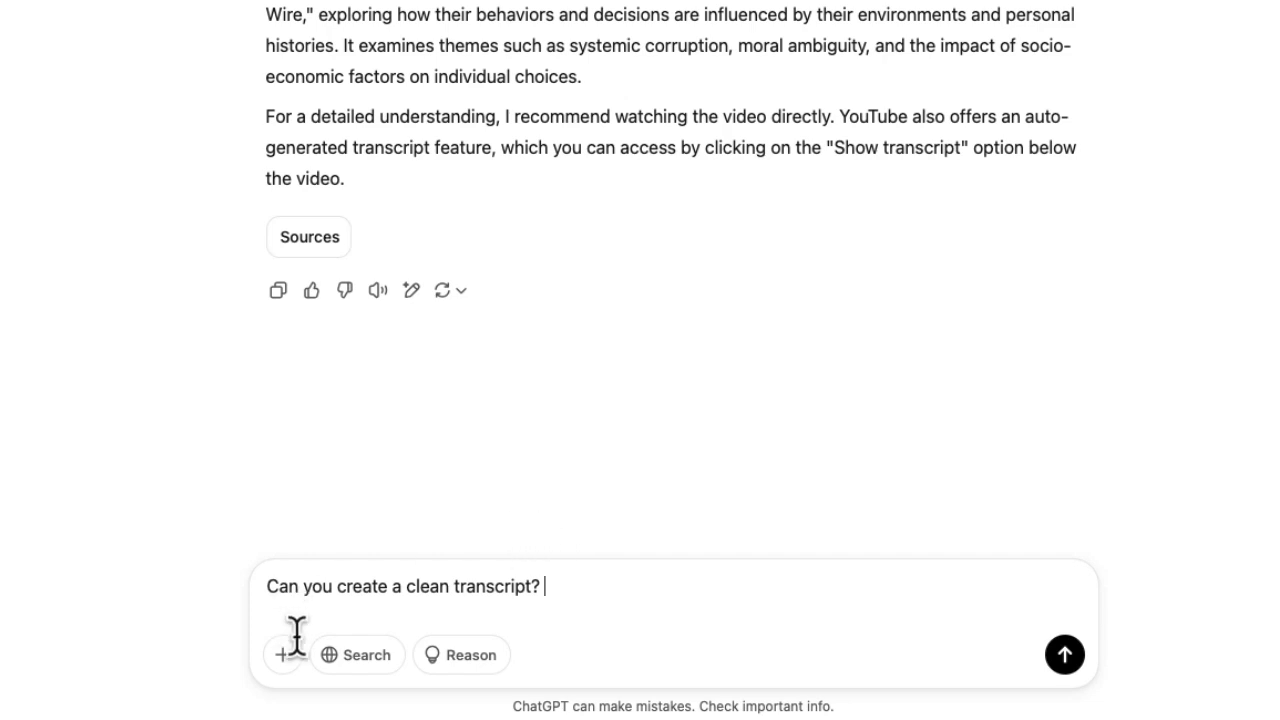
- Attach 'Untitled document (1).pdf' from the computer and send the clean-transcript request
left_click(282, 654)
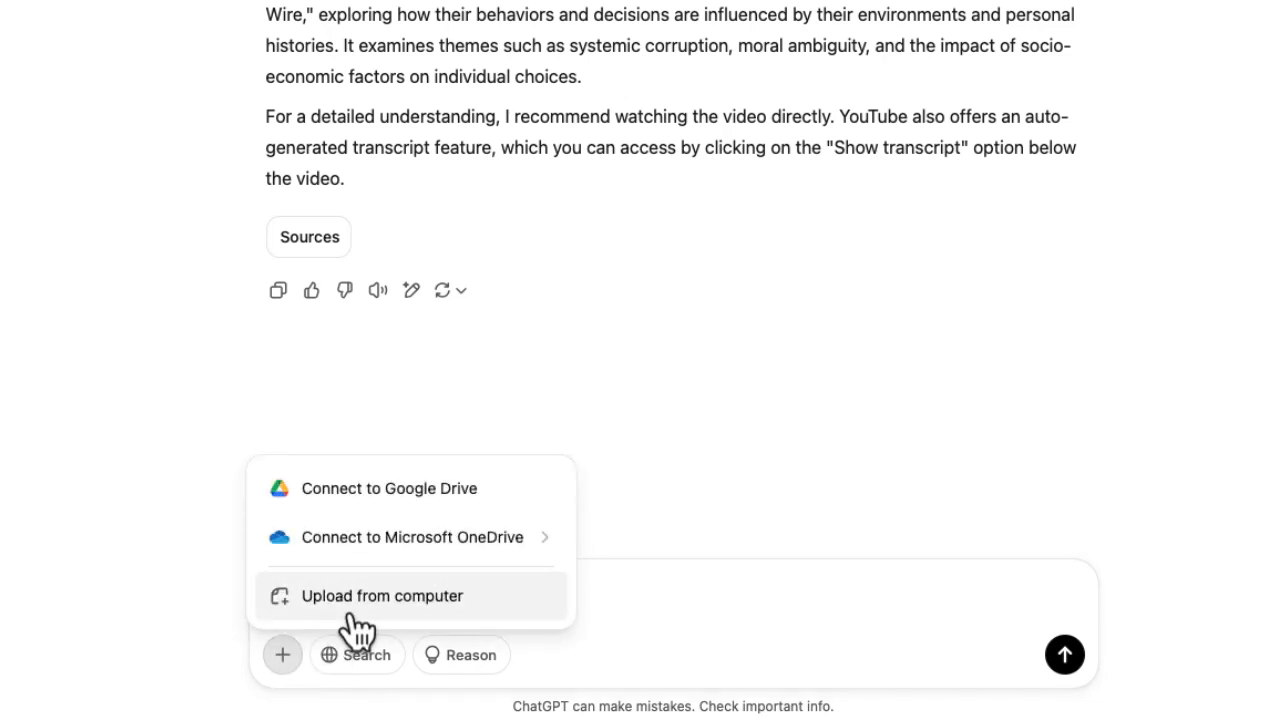
mouse_move(378, 610)
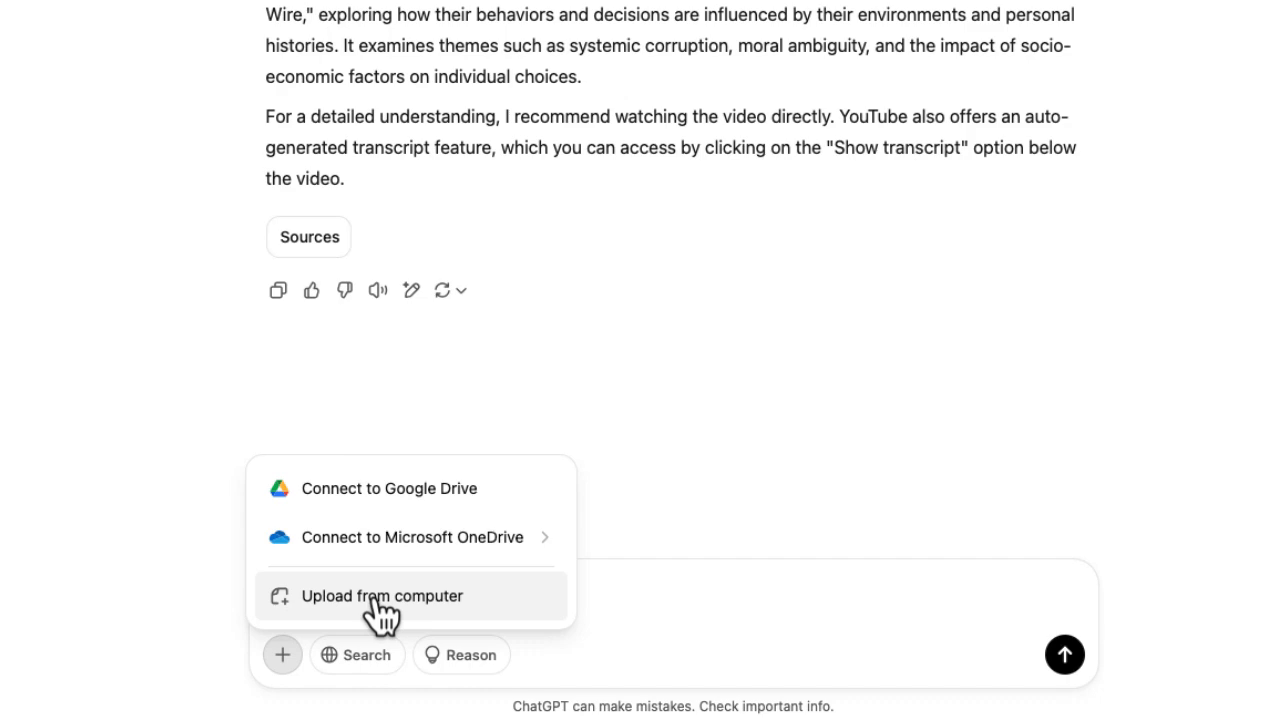
left_click(382, 596)
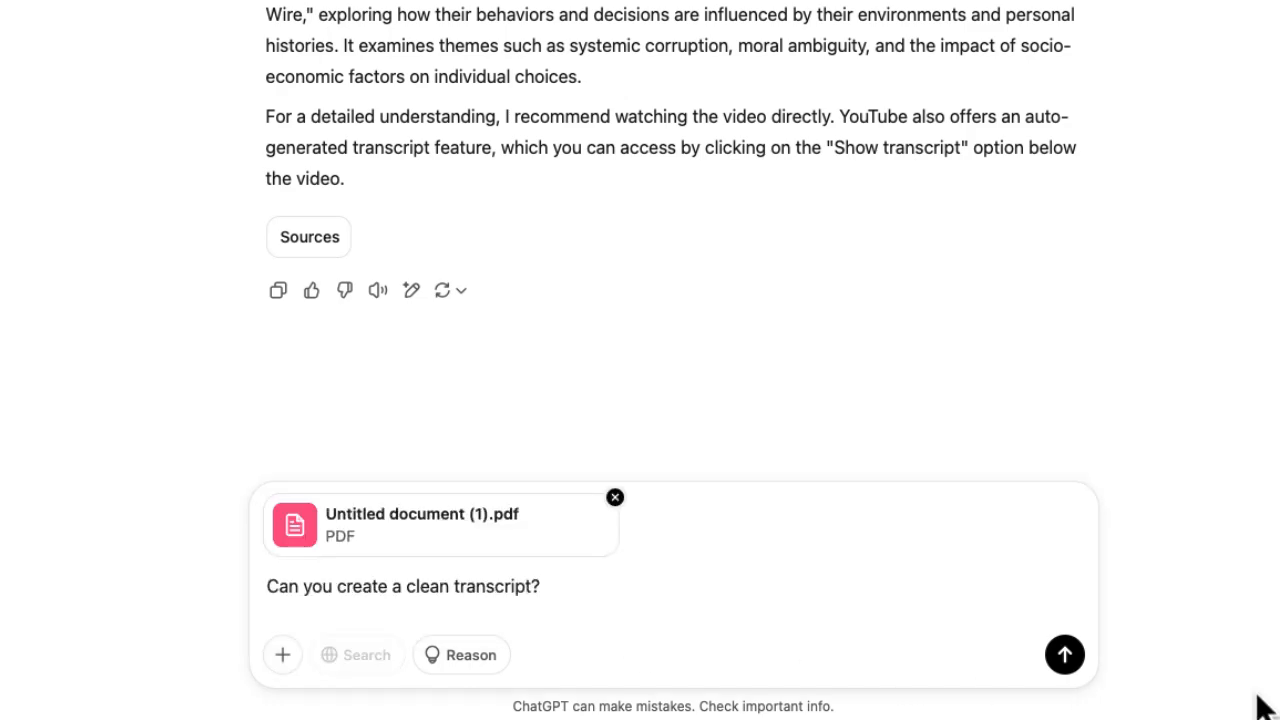
left_click(1064, 654)
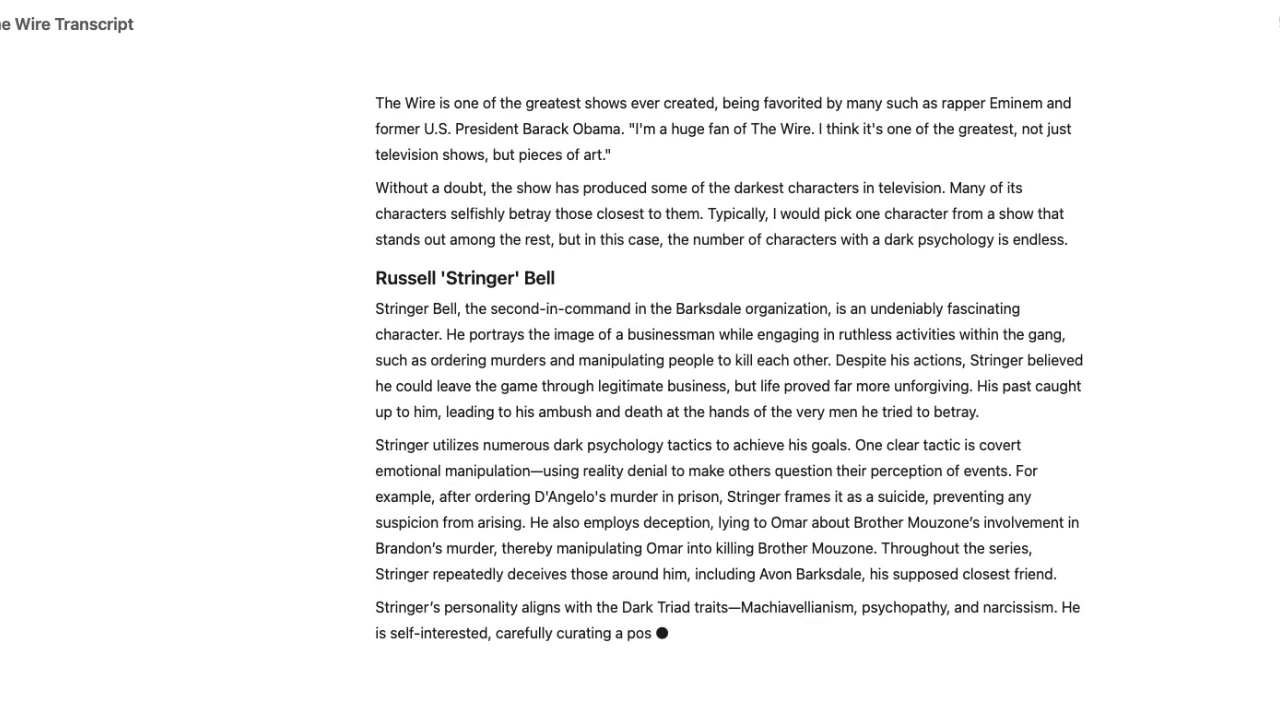
- Scroll through the generated transcript's character sections down to the Conclusion
scroll("down", 3)
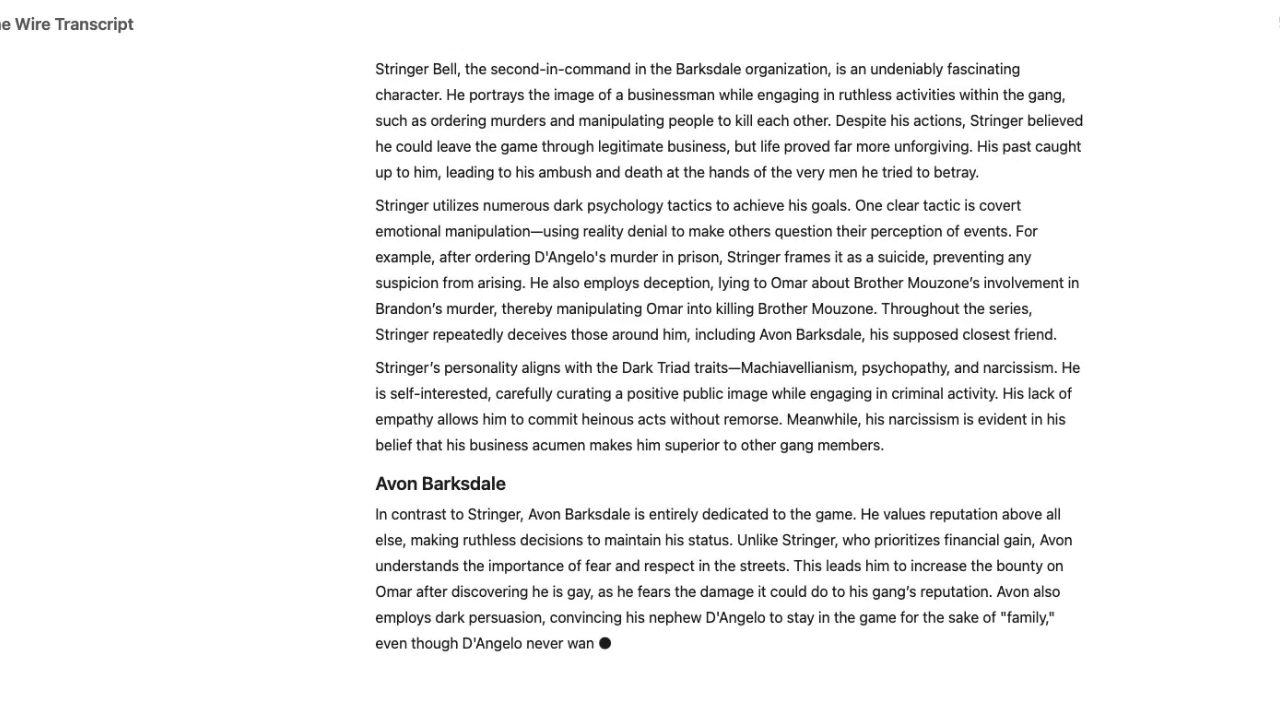
scroll("down", 3)
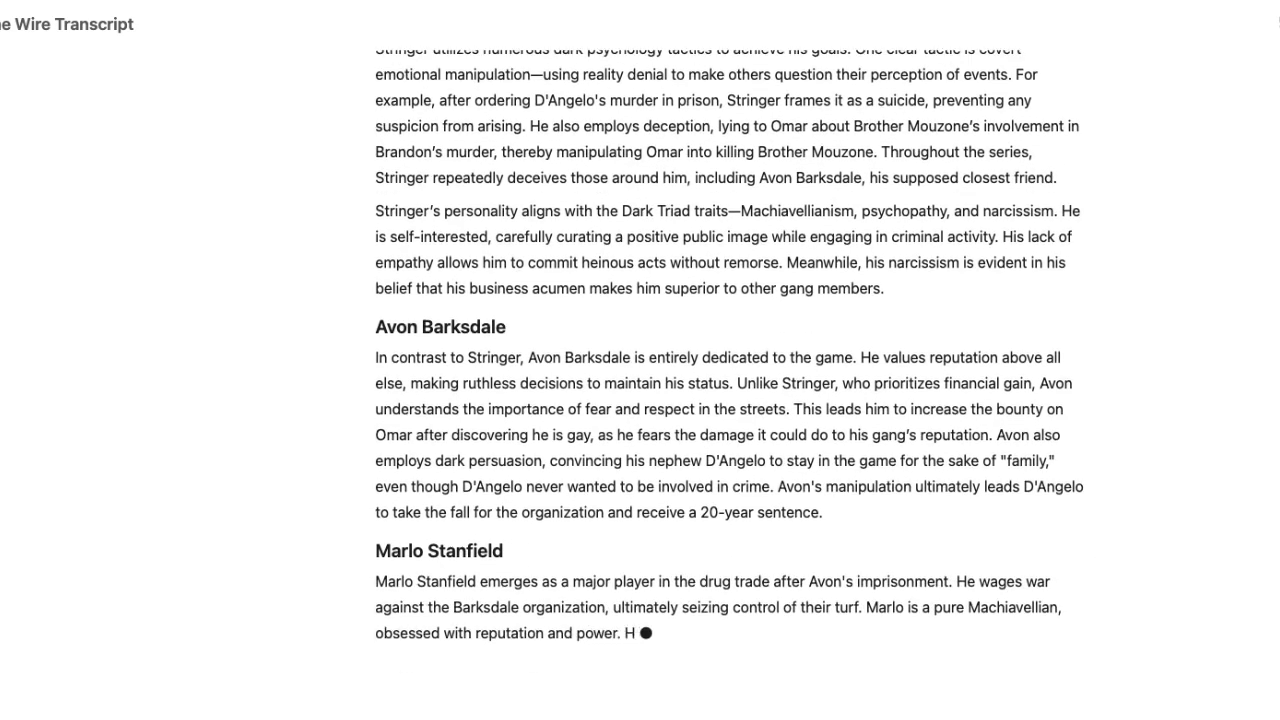
scroll("down", 3)
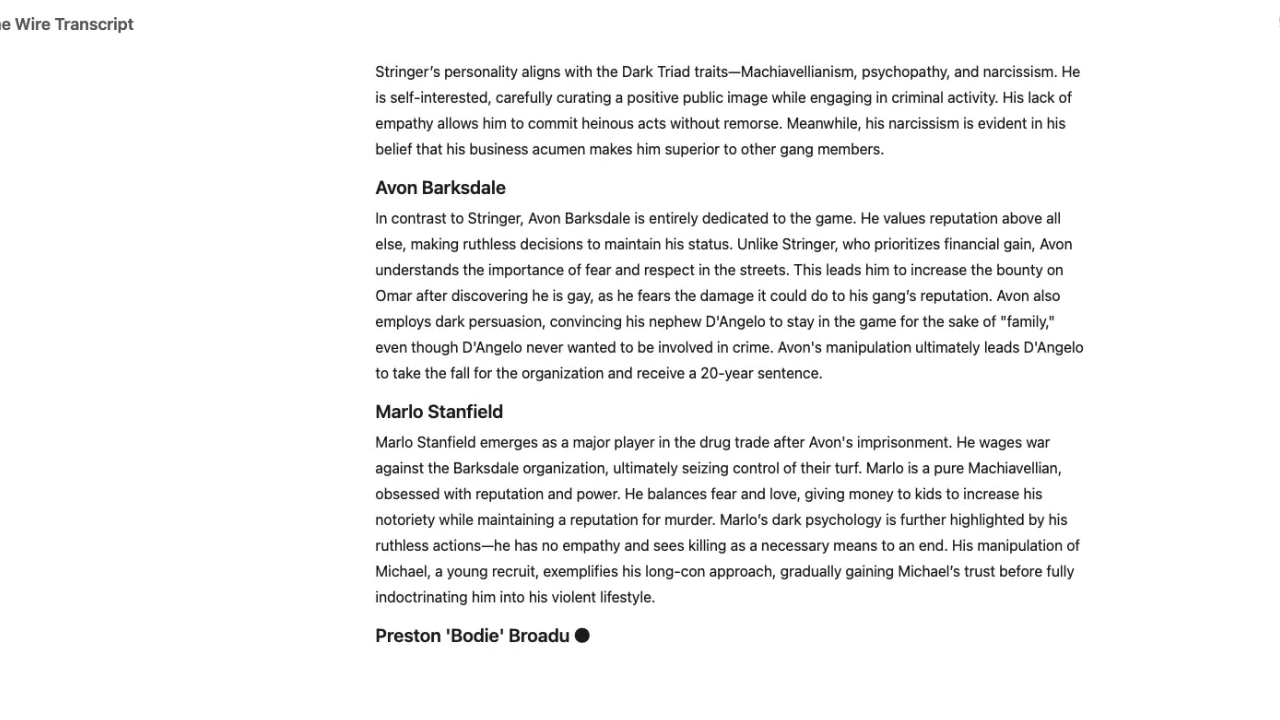
scroll("down", 3)
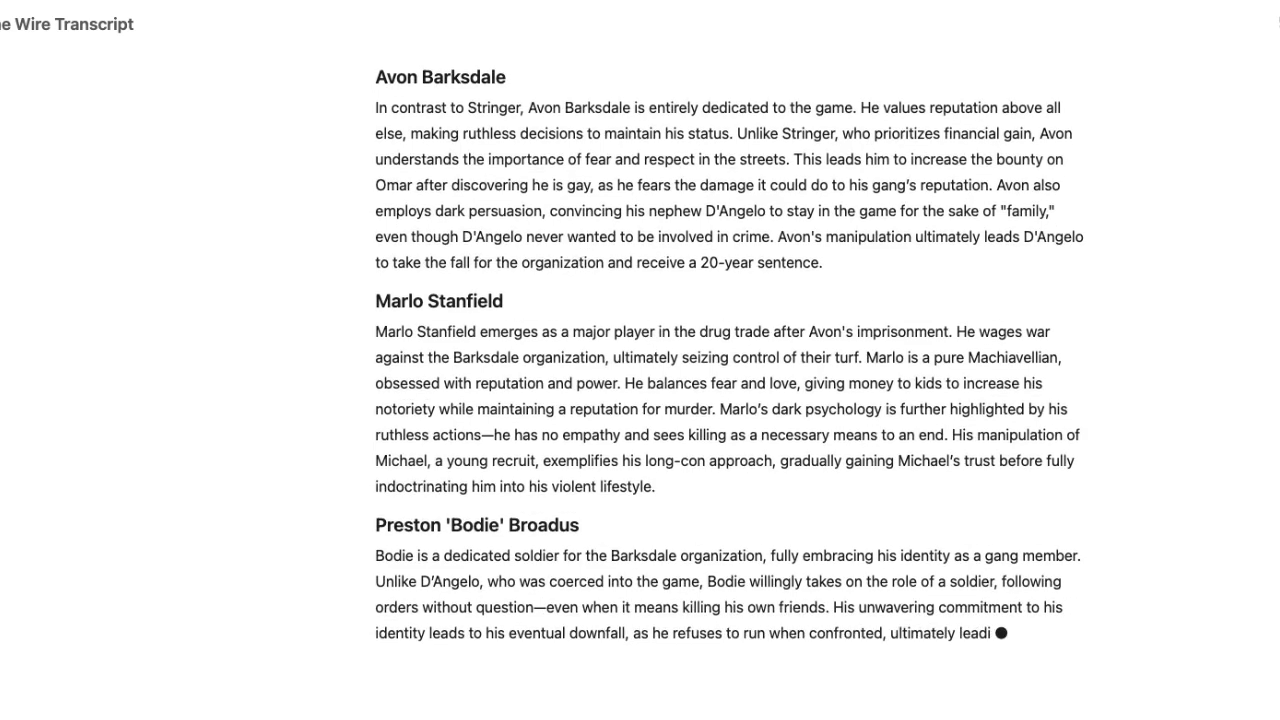
scroll("down", 3)
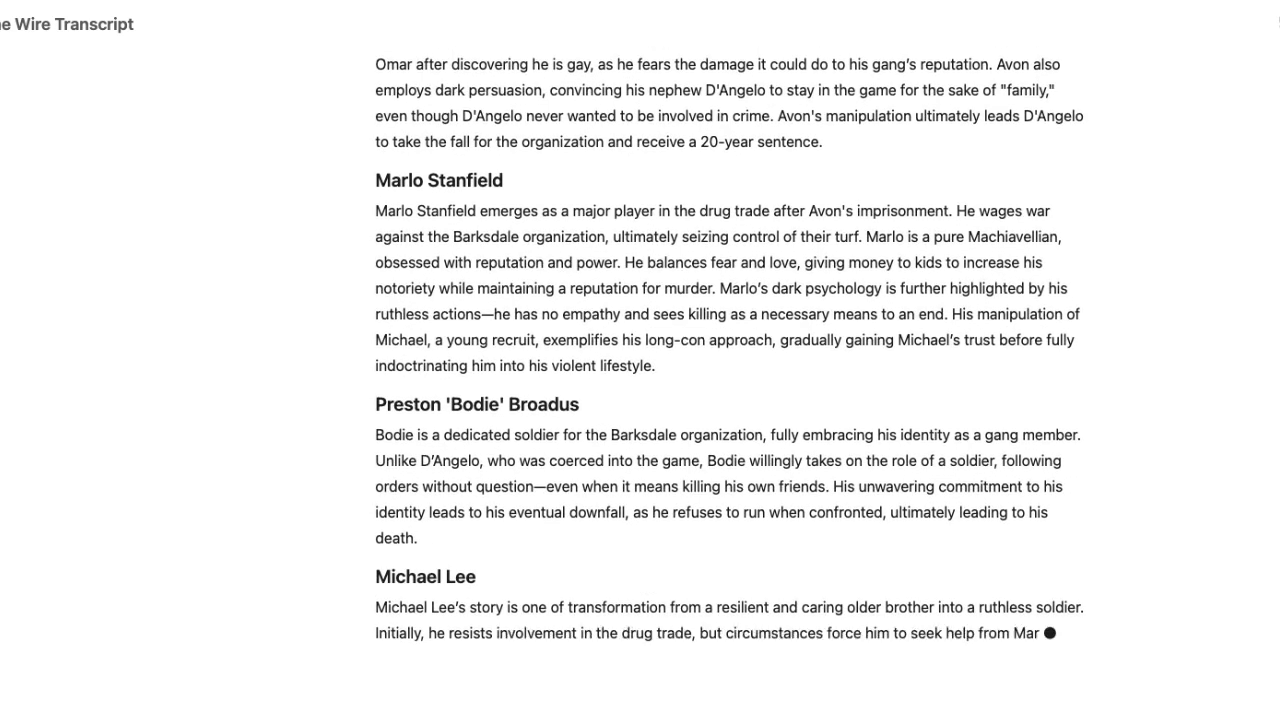
scroll("down", 3)
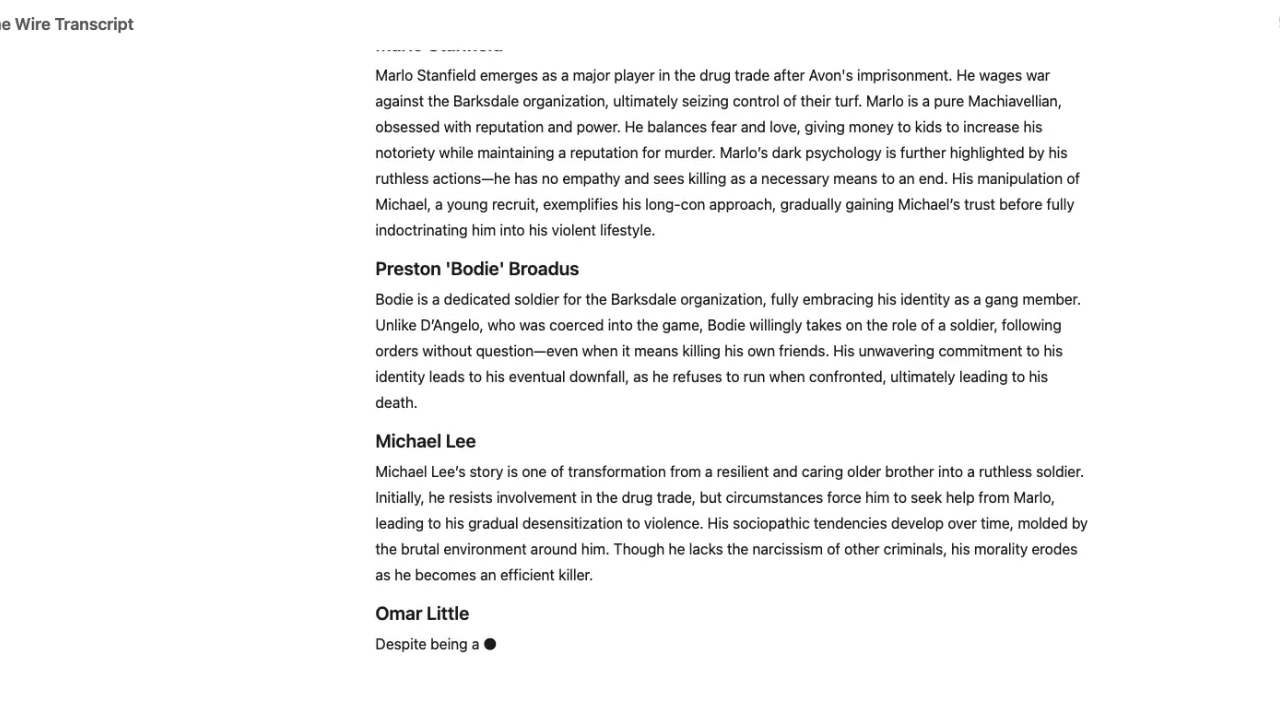
scroll("down", 3)
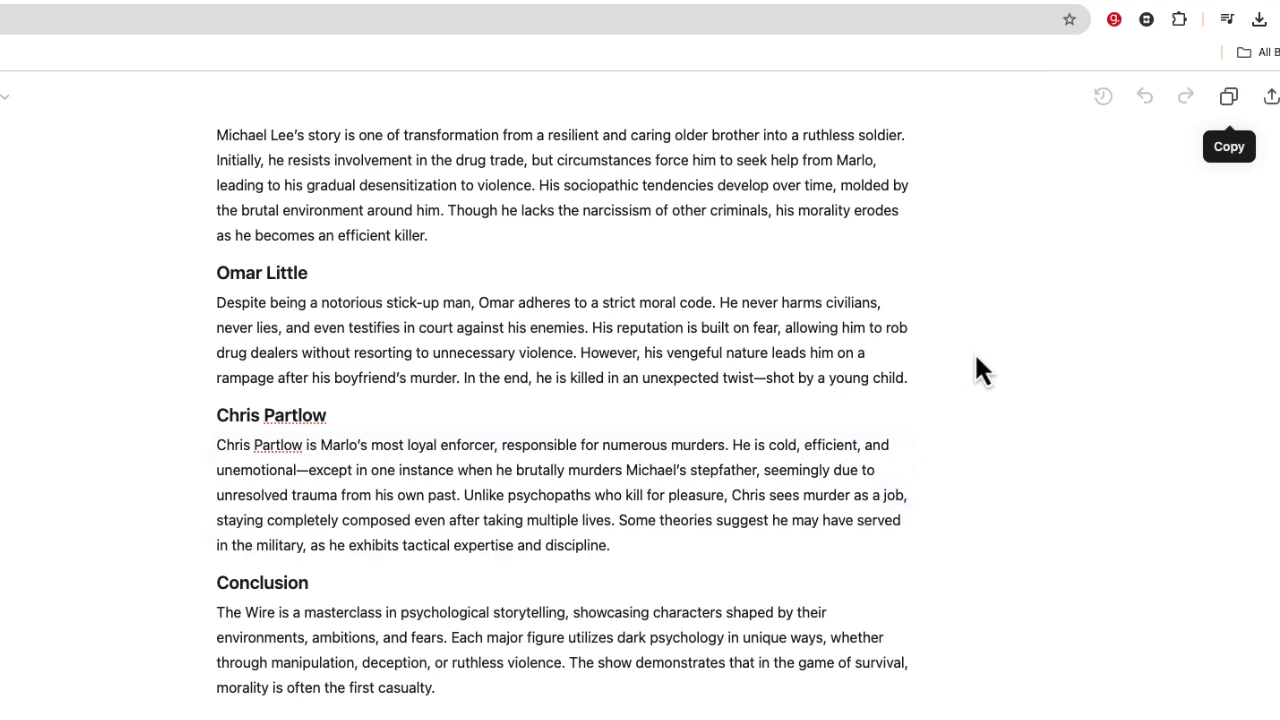
left_click(1228, 96)
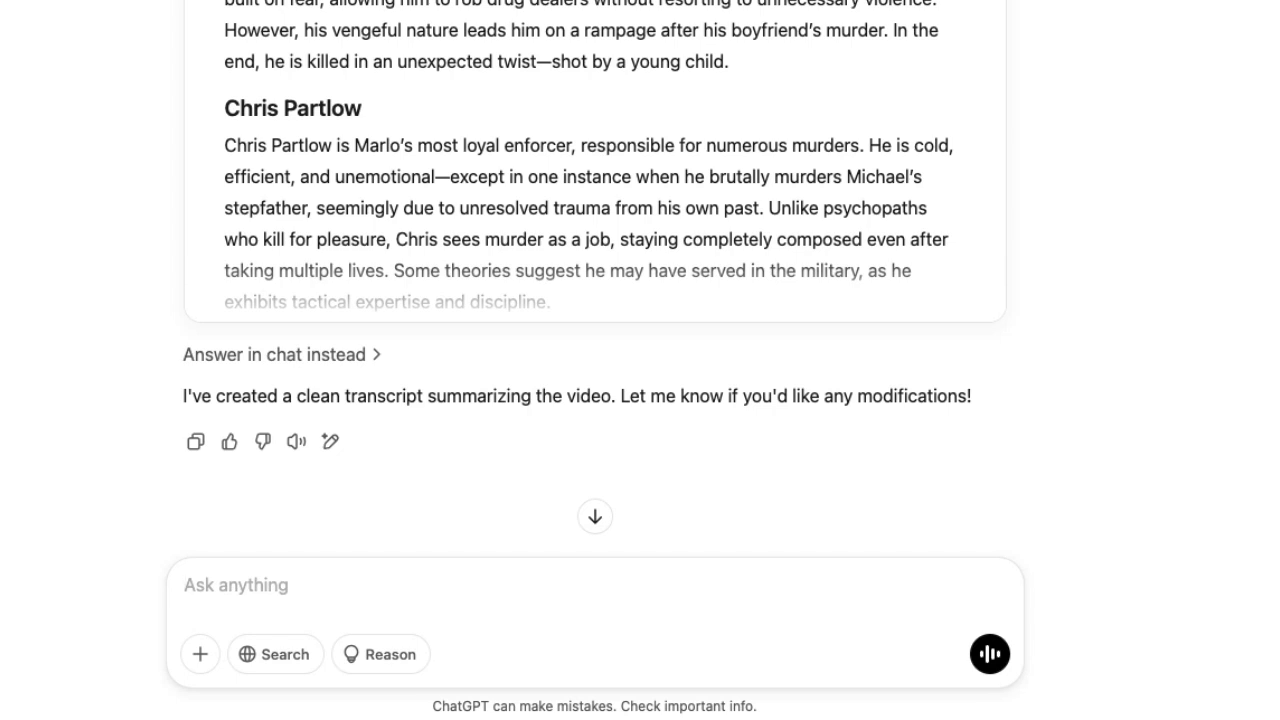
mouse_move(780, 270)
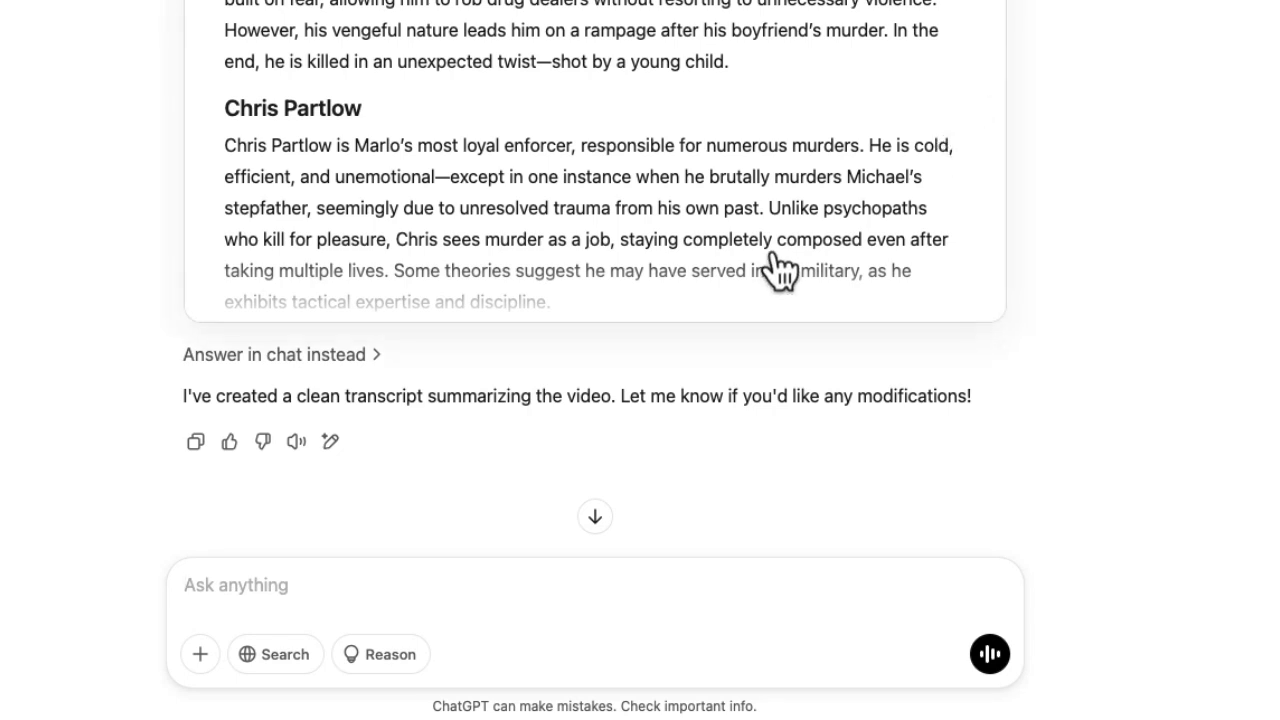
- Send 'Can you summarize this document in 3 paragraphs?' to ChatGPT
type("Can you summarize this document in 3 paragraphs?")
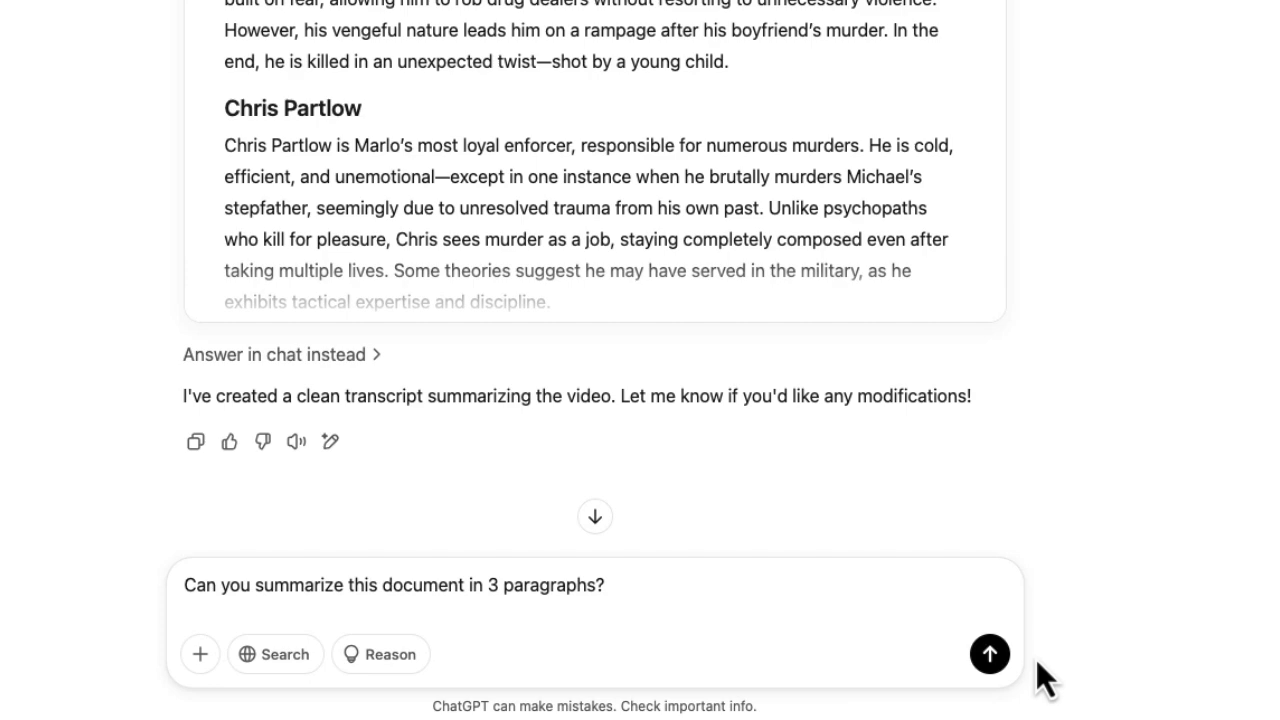
left_click(988, 654)
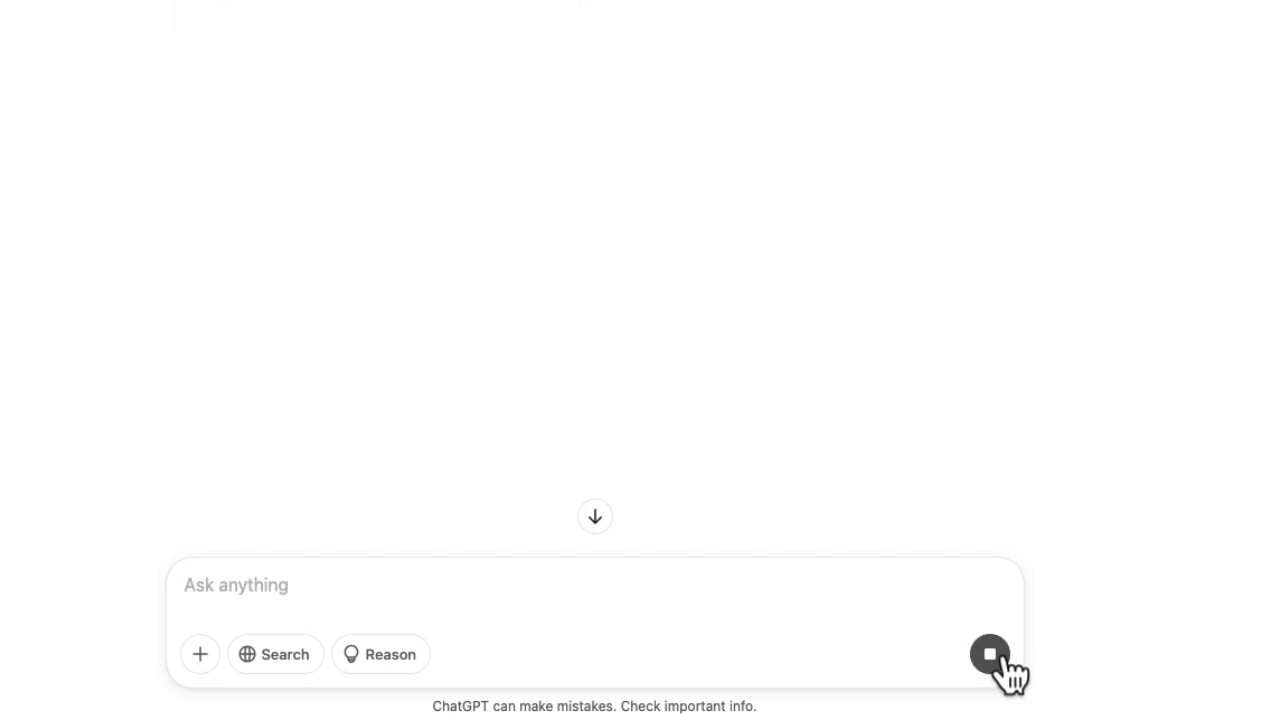